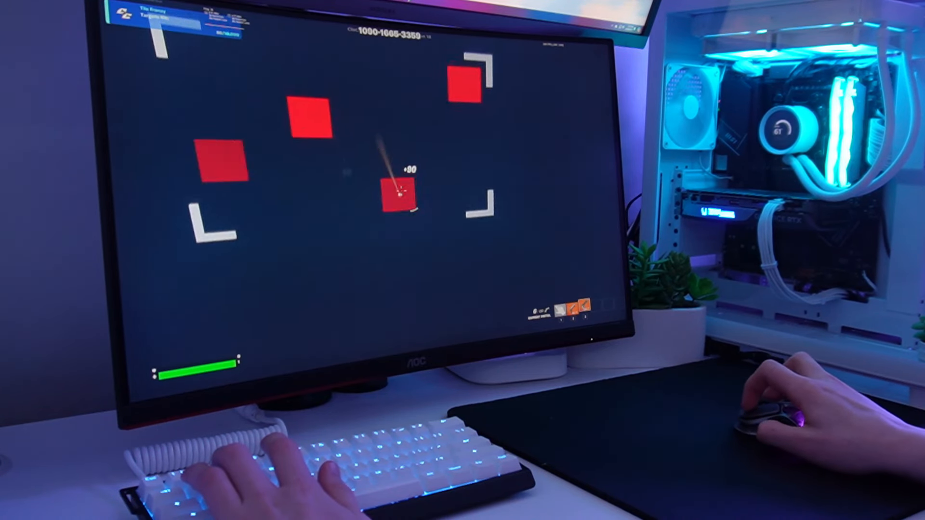
Step: Flick to and shoot the red square targets, first the middle one, then the next
left_click(401, 194)
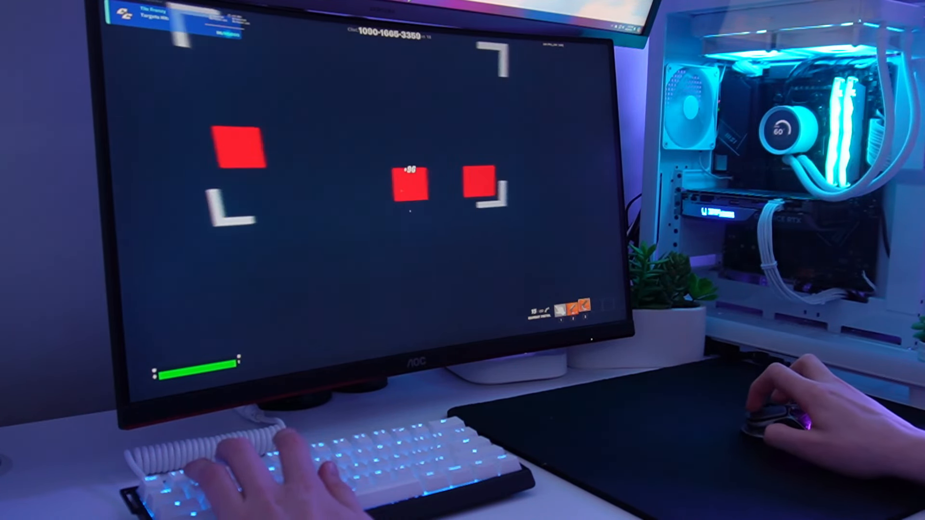
left_click(413, 180)
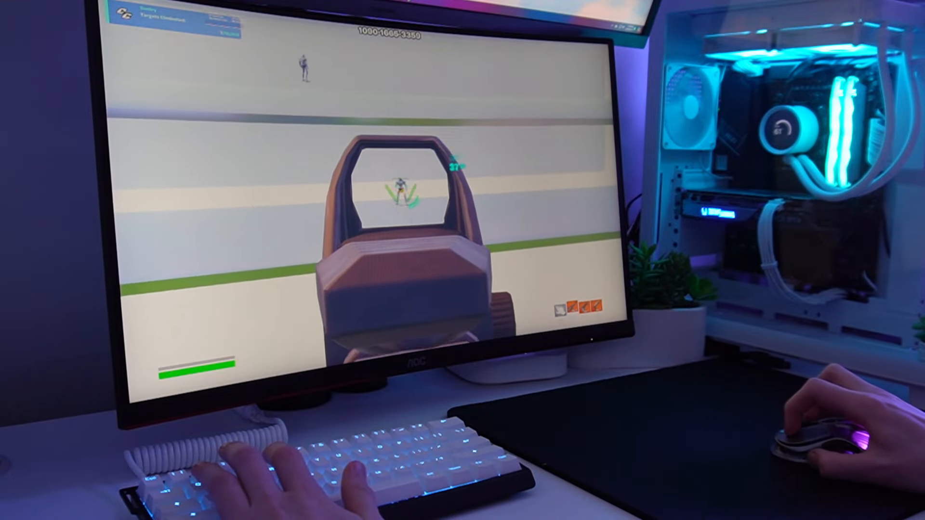
mouse_move(814, 437)
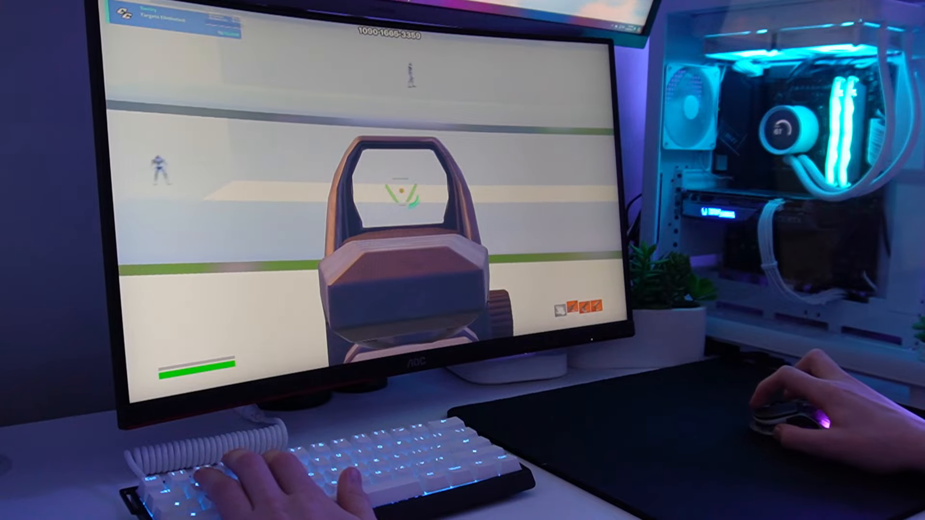
Step: Fire at the strafing sentry while tracking it on the bright range
left_click(407, 191)
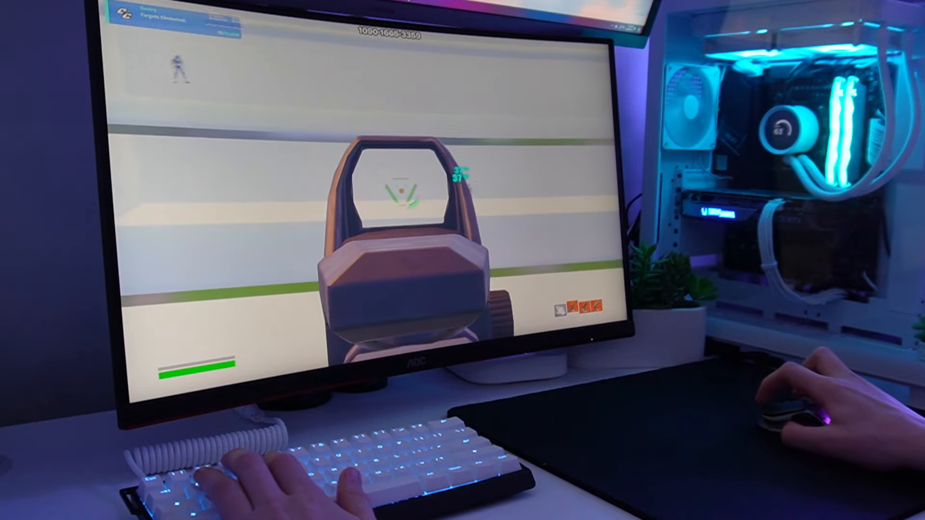